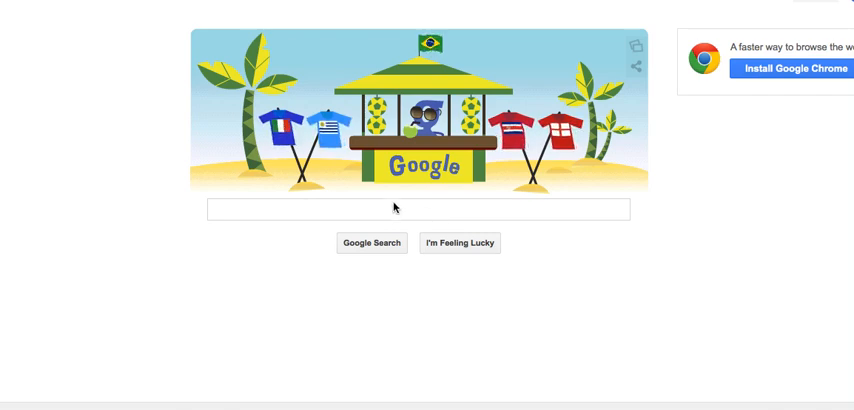
Search Google for 'torrent', listing BitTorrent, µTorrent and TorrentFreak results
left_click(418, 208)
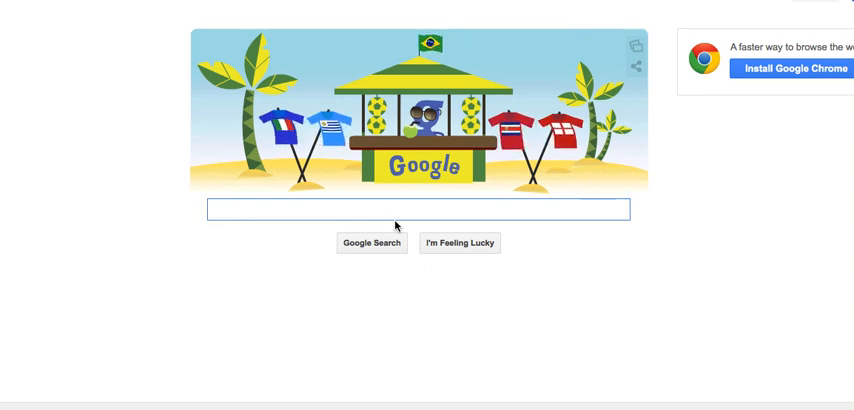
type("torrent")
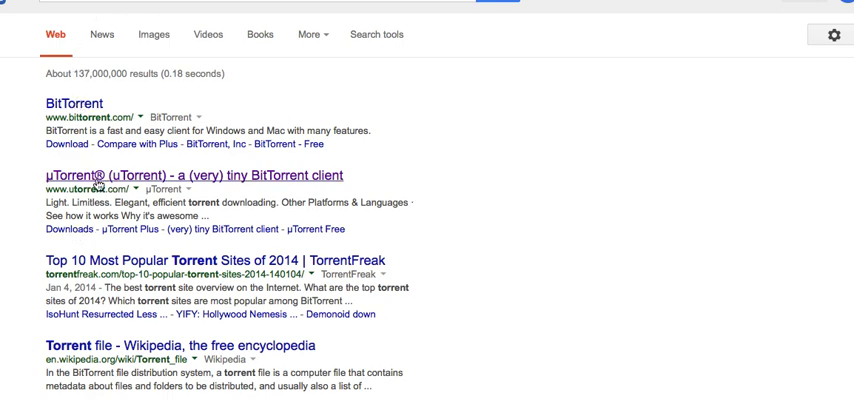
left_click(196, 174)
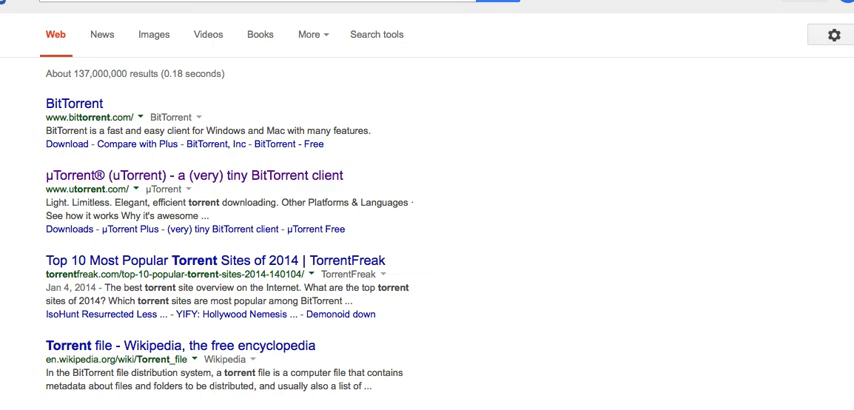
type("mutiny")
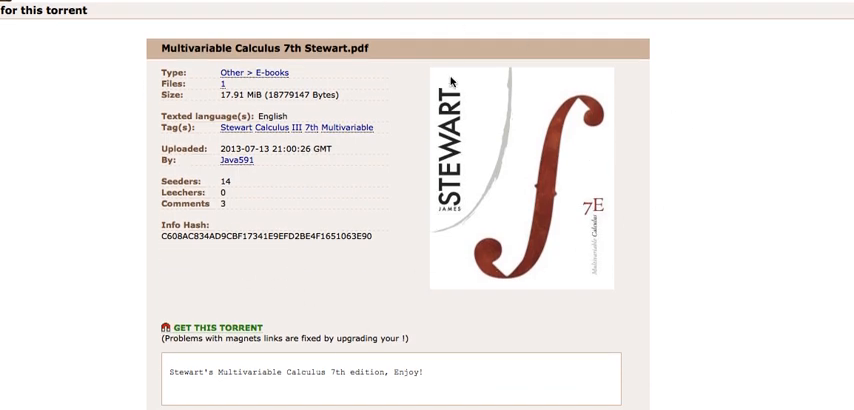
mouse_move(110, 120)
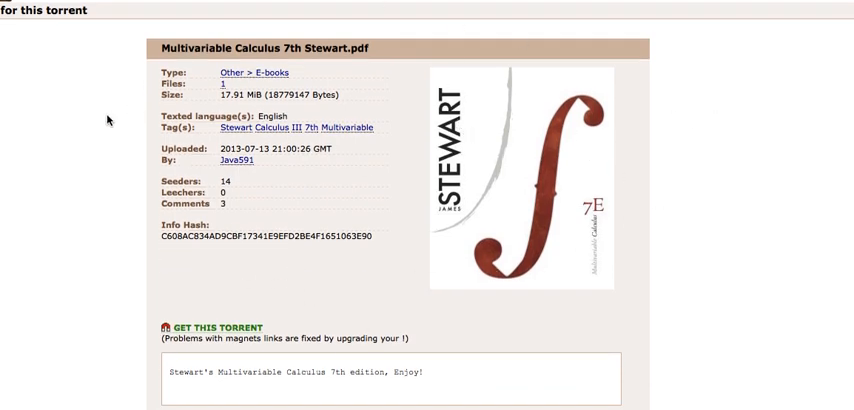
Add the Multivariable Calculus 7th Stewart.pdf torrent from The Pirate Bay to uTorrent
scroll("down", 3)
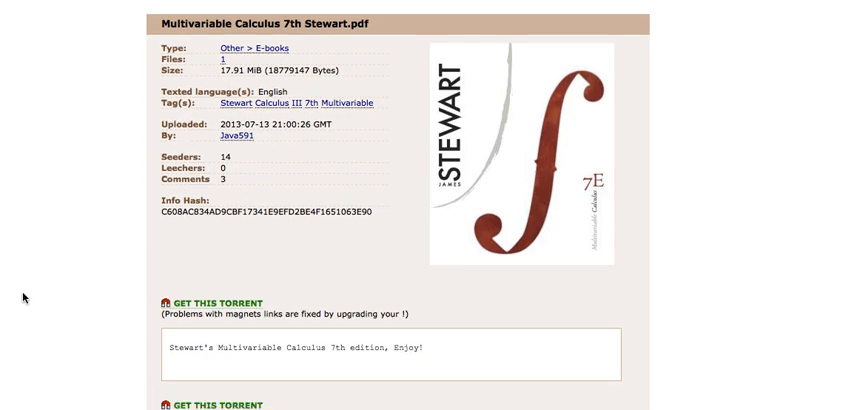
scroll("down", 3)
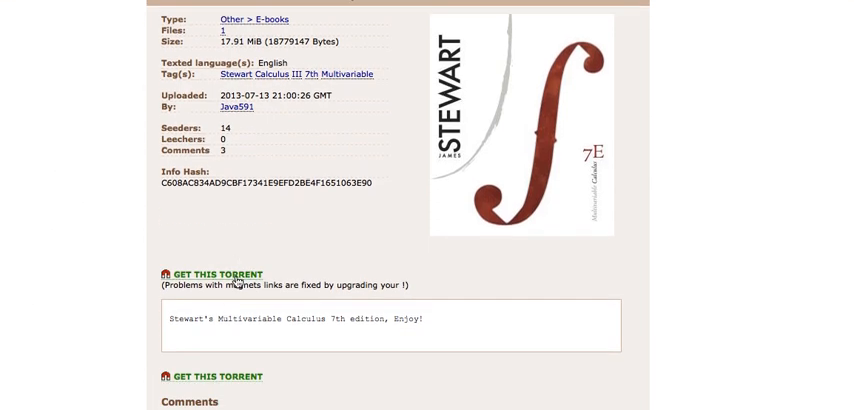
mouse_move(216, 284)
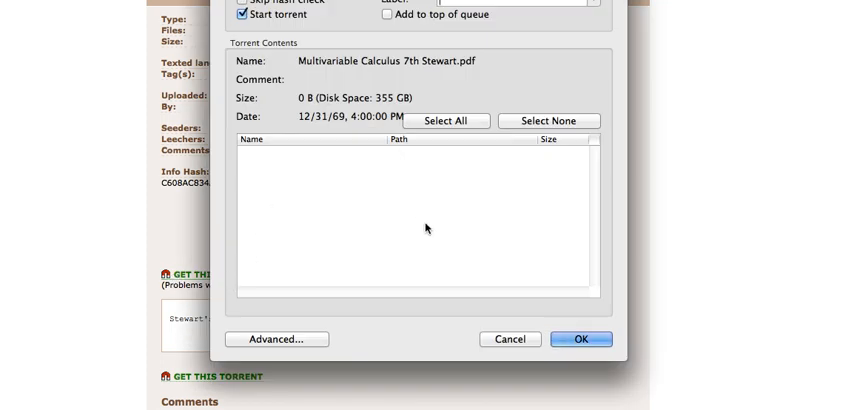
left_click(580, 340)
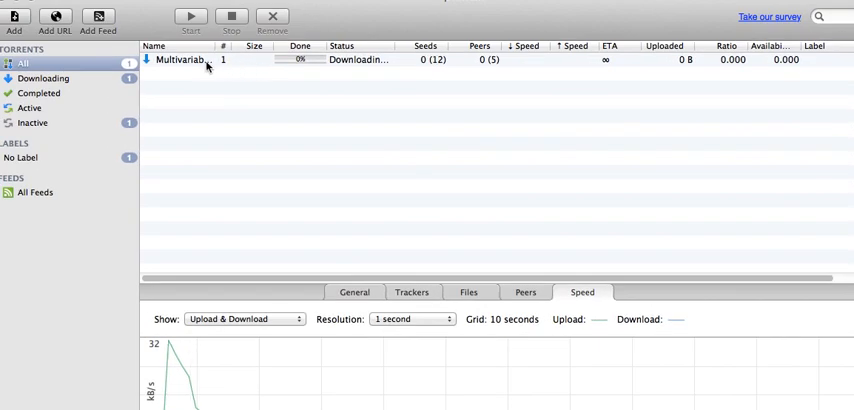
Stop the downloading Multivariable Calculus torrent, leaving it stopped at about 12%
left_click(180, 58)
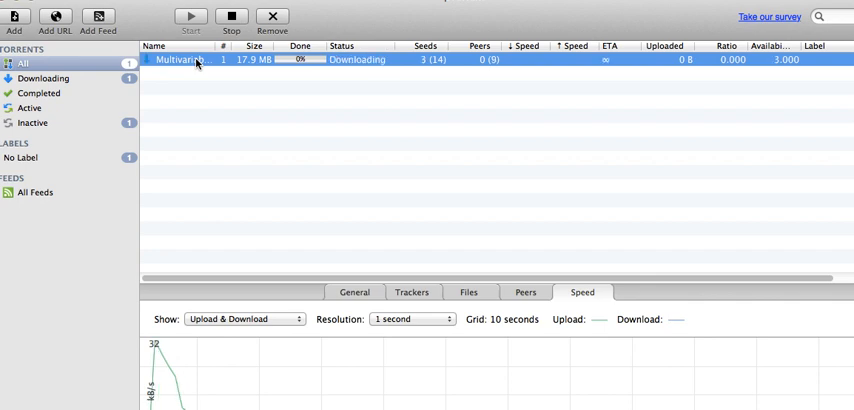
right_click(196, 60)
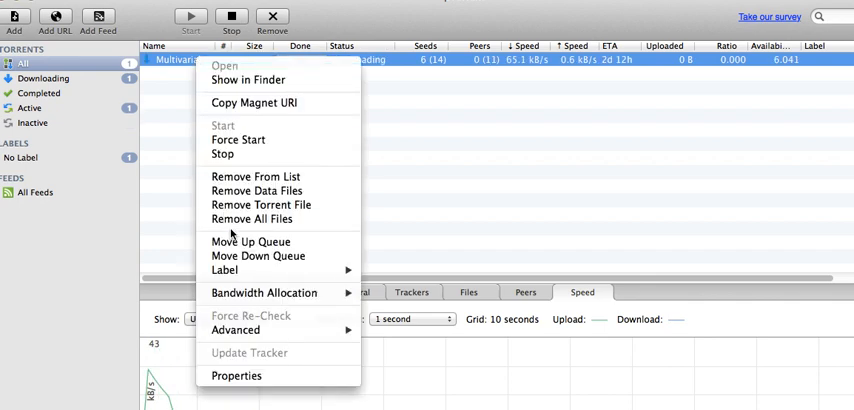
left_click(224, 154)
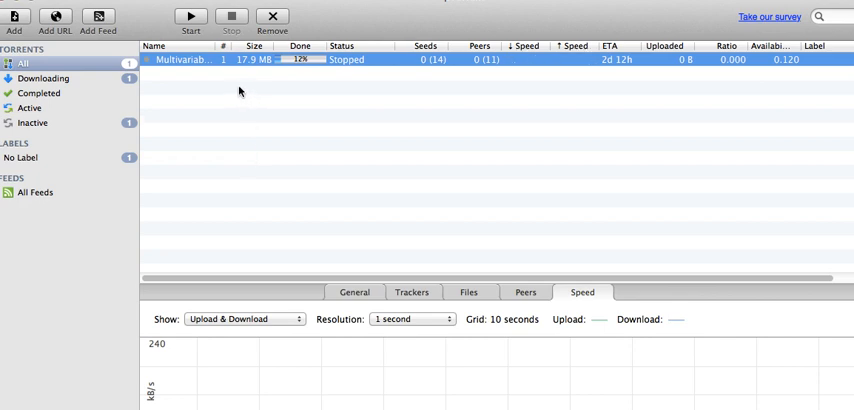
mouse_move(236, 98)
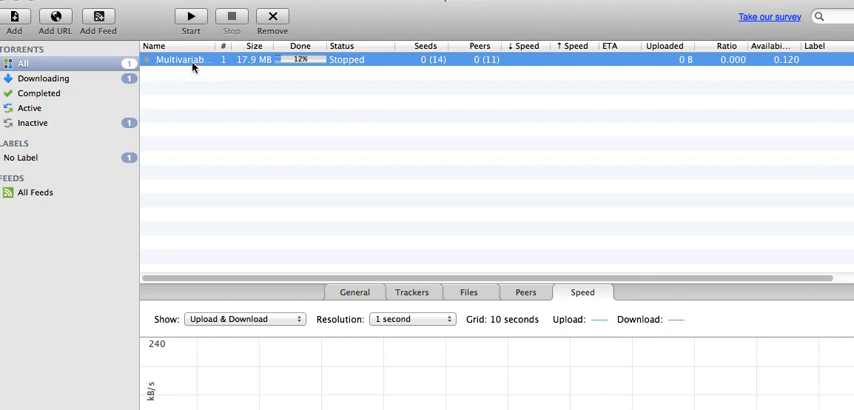
mouse_move(240, 96)
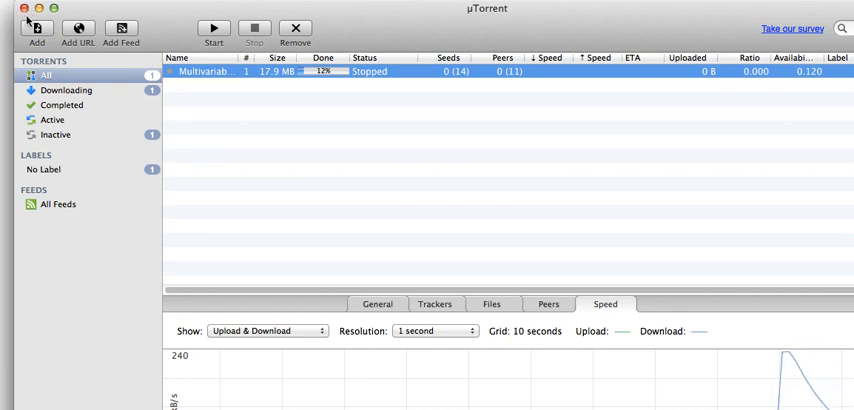
mouse_move(290, 168)
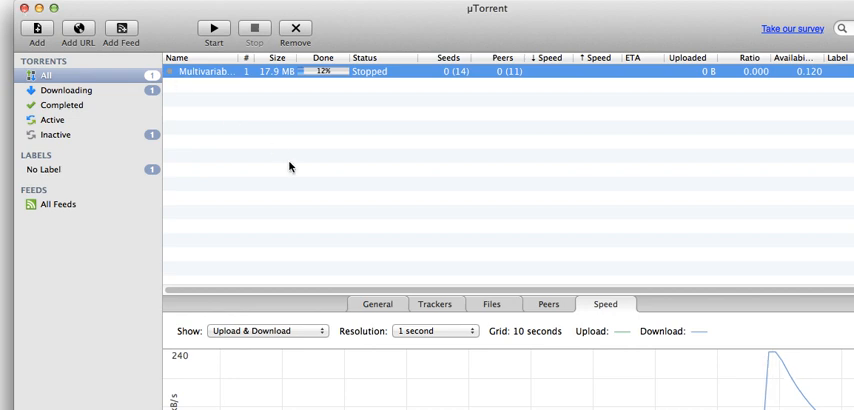